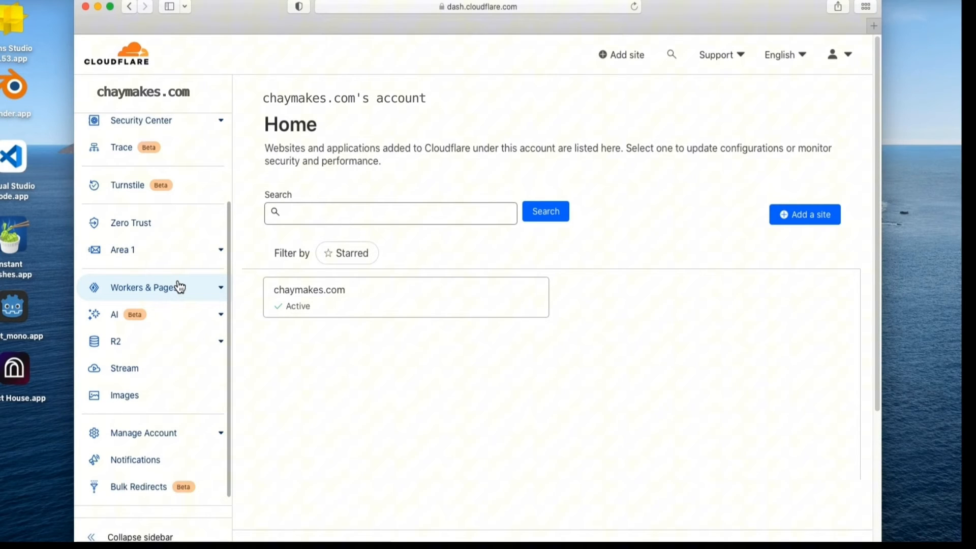
pyautogui.moveTo(177, 284)
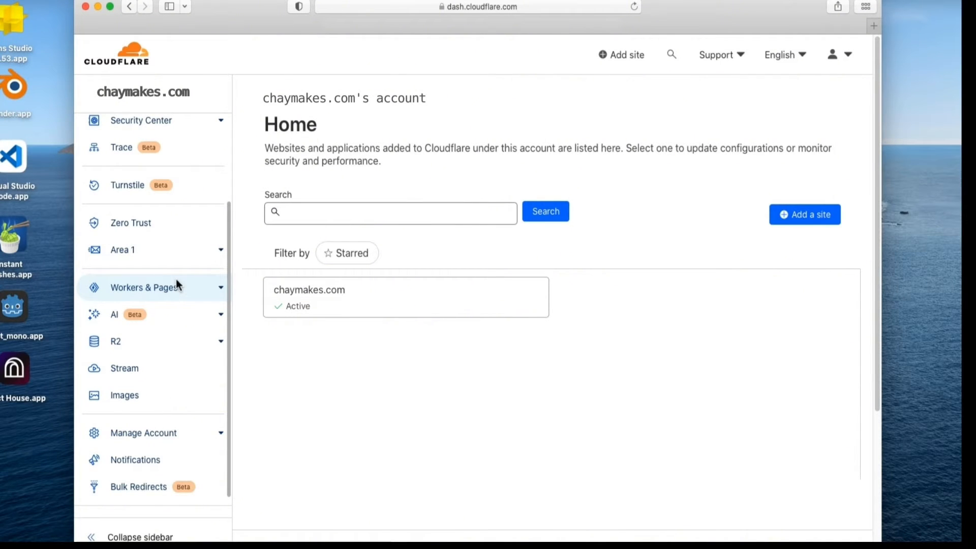
# Open the Workers & Pages overview listing the existing chaymakes project.
pyautogui.click(142, 287)
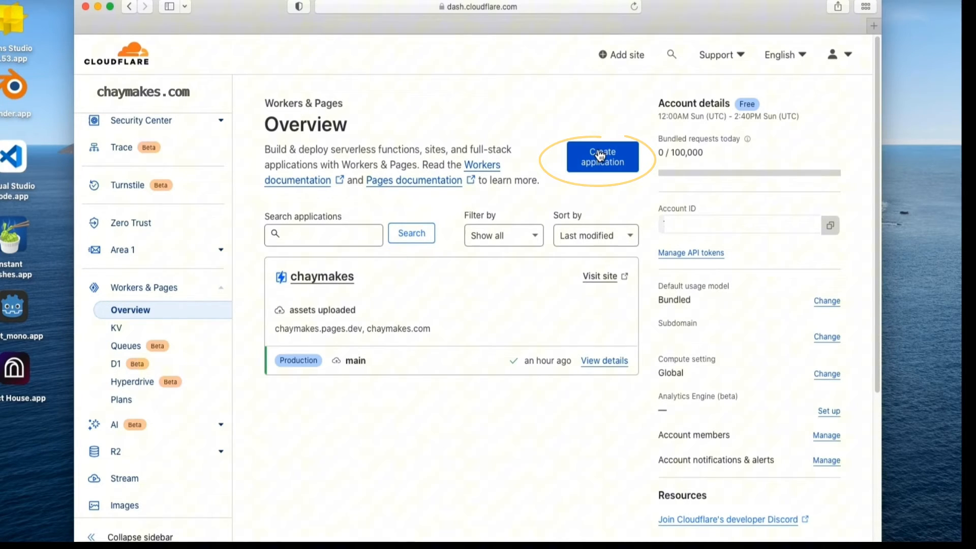
# Start a new application and browse the Pages options down to direct asset upload.
pyautogui.click(603, 157)
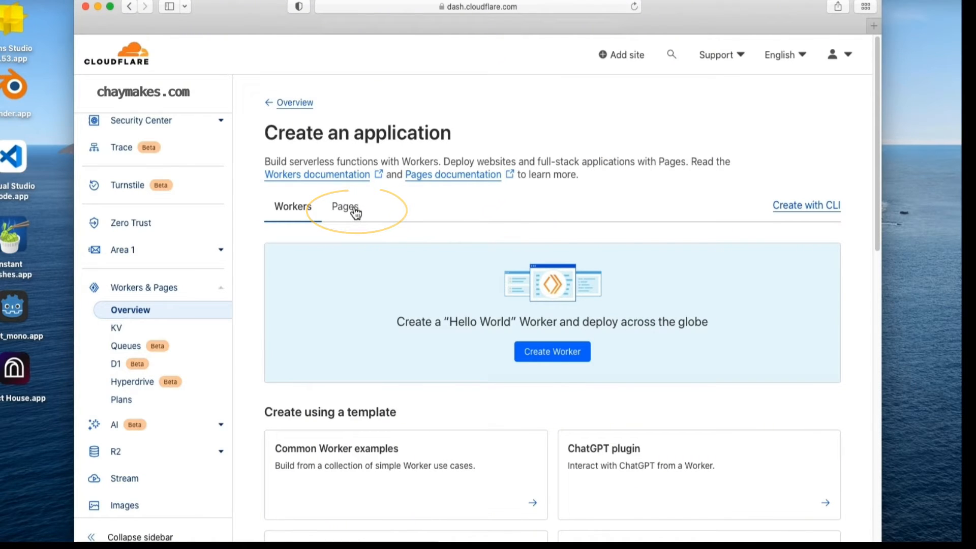
pyautogui.click(345, 207)
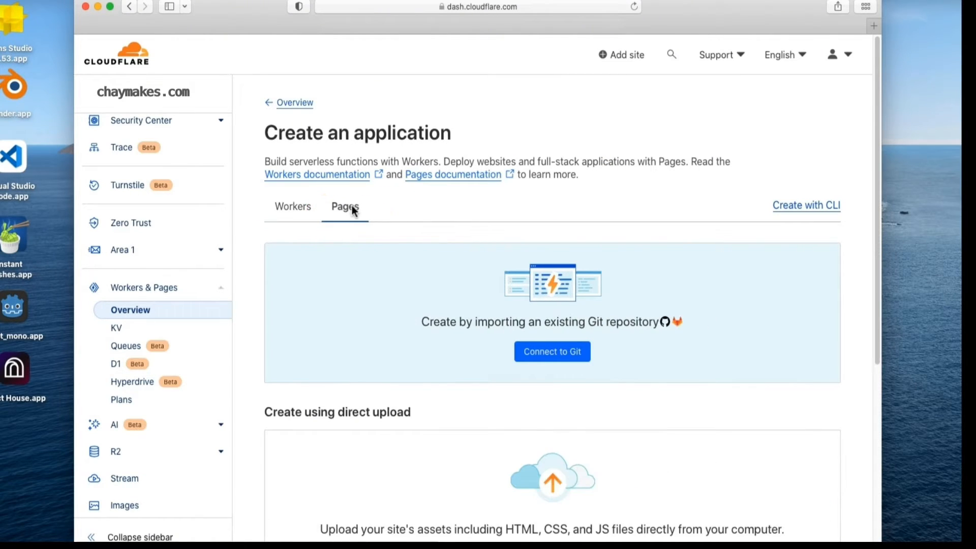
pyautogui.scroll(-3)
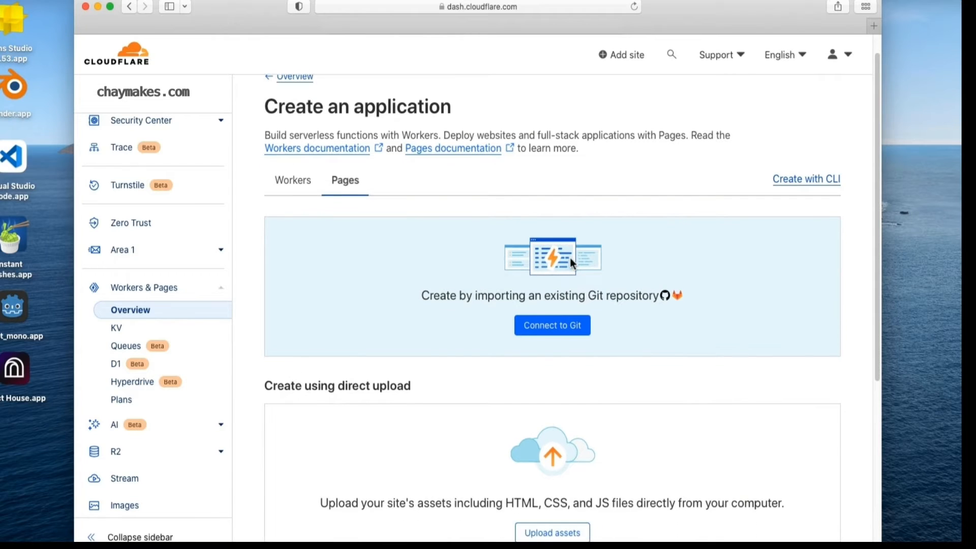
pyautogui.scroll(-3)
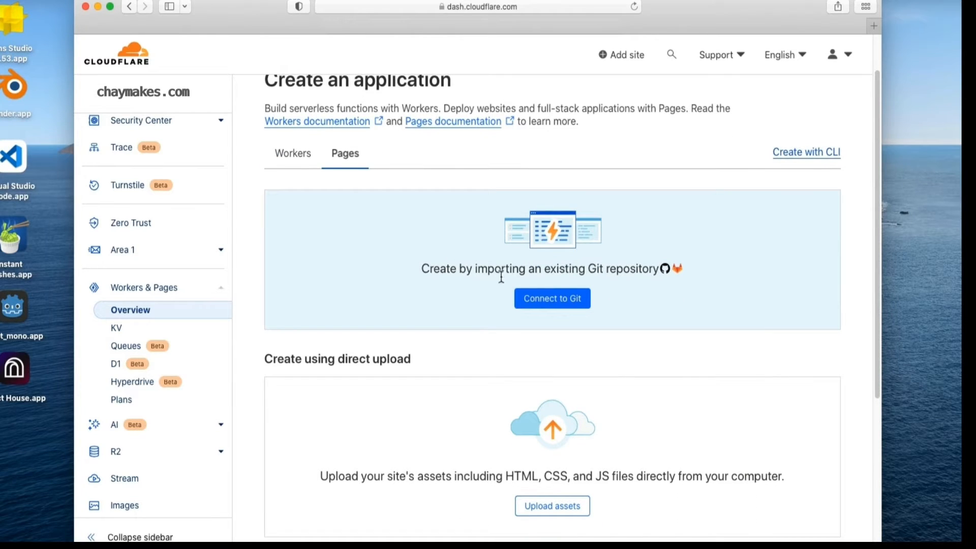
pyautogui.scroll(-3)
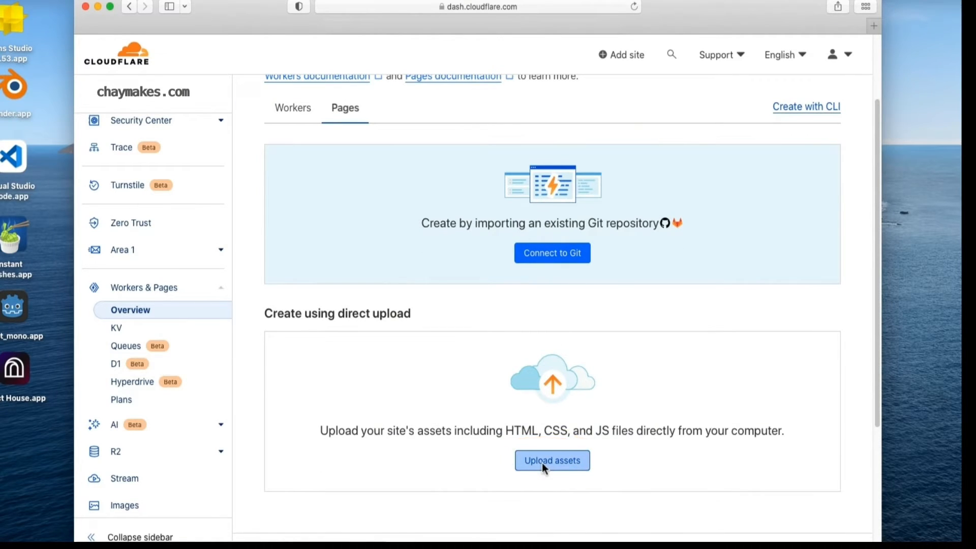
# Create a direct-upload Pages project named chaymakes-v2, deploying to chaymakes-v2.pages.dev.
pyautogui.click(552, 461)
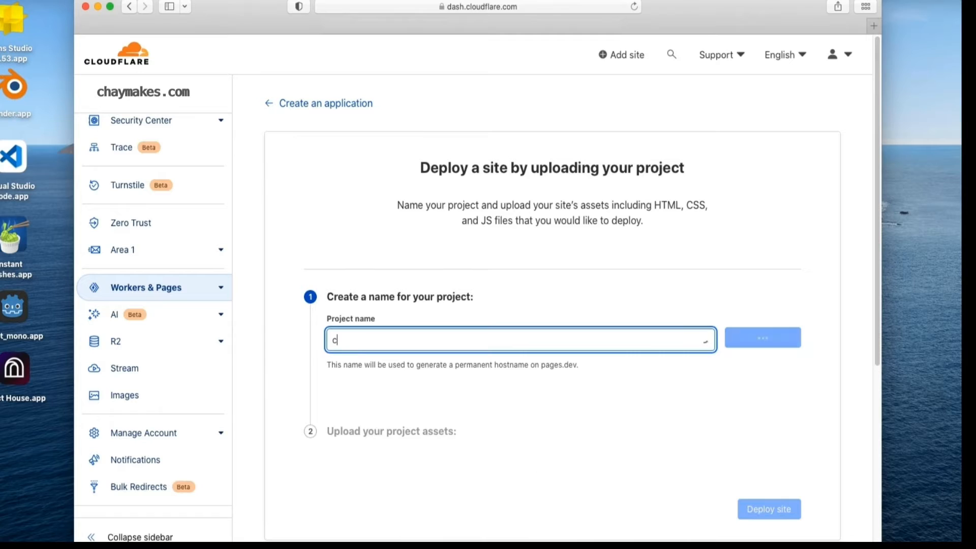
pyautogui.write('haymakes-v2')
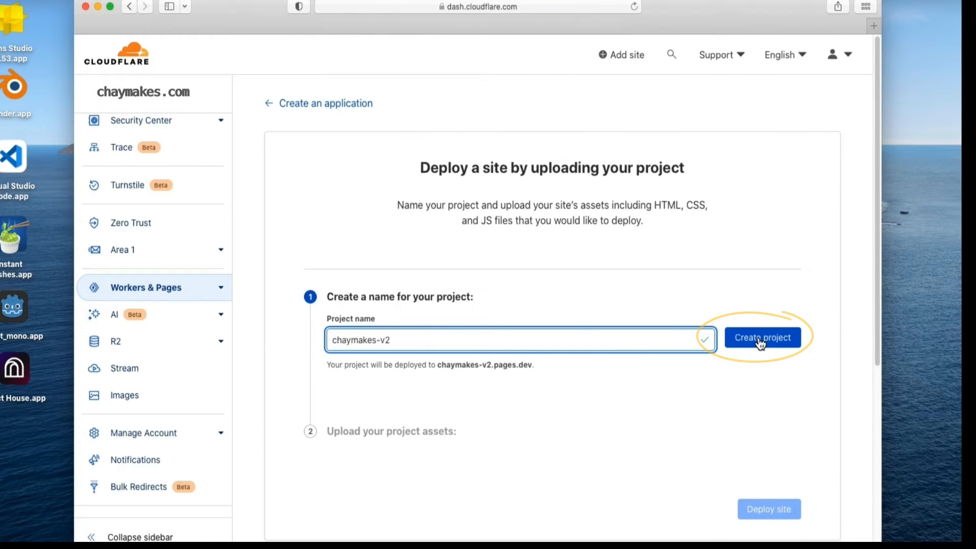
pyautogui.click(763, 337)
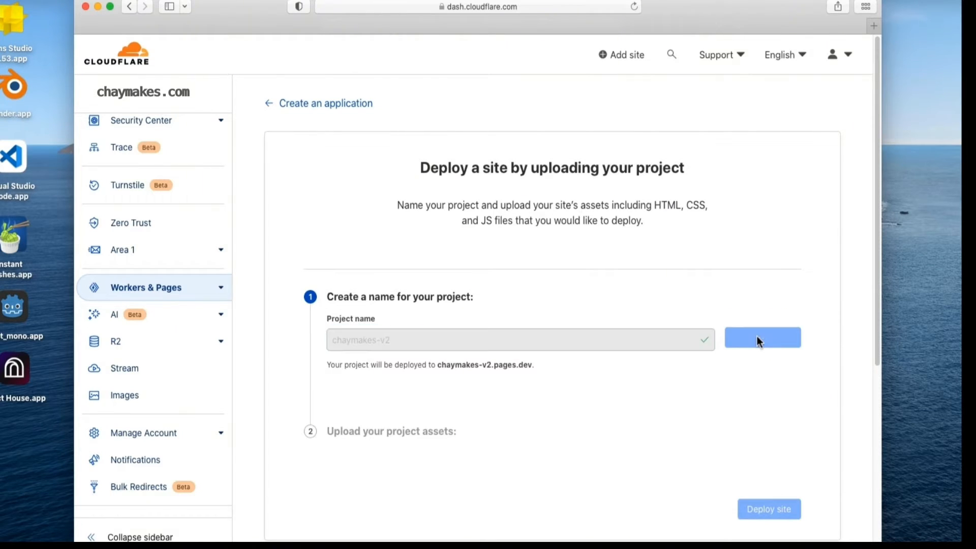
pyautogui.click(763, 338)
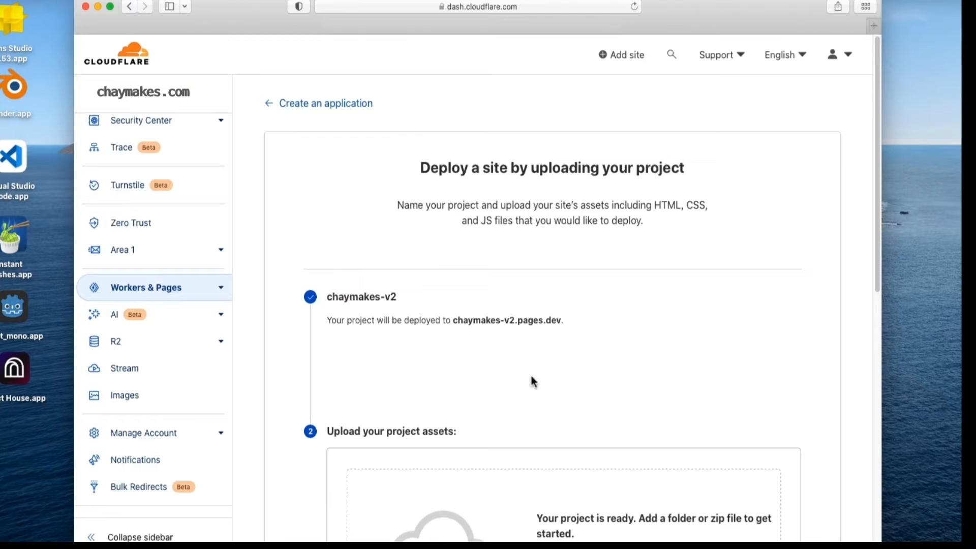
pyautogui.scroll(-3)
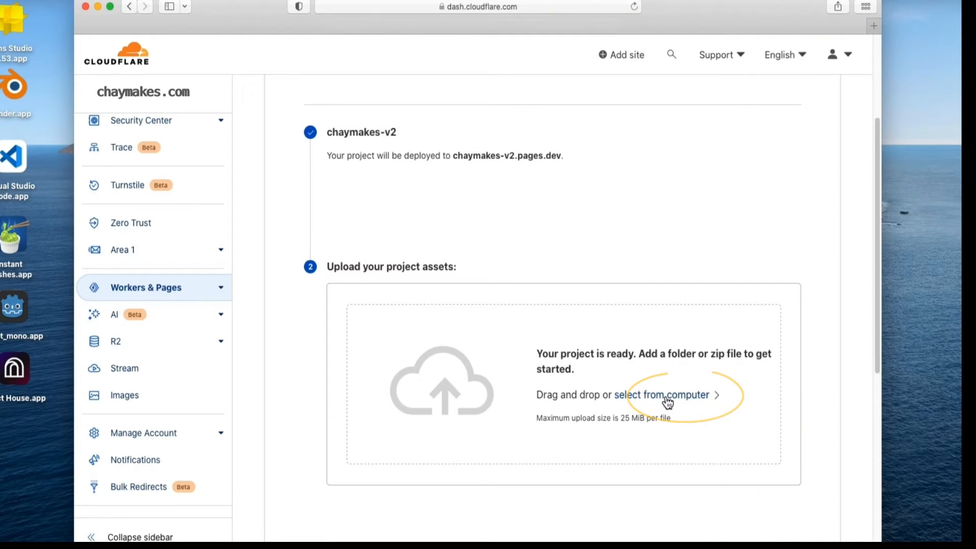
# Upload Archive.zip from the computer, getting all 5 files uploaded.
pyautogui.click(666, 396)
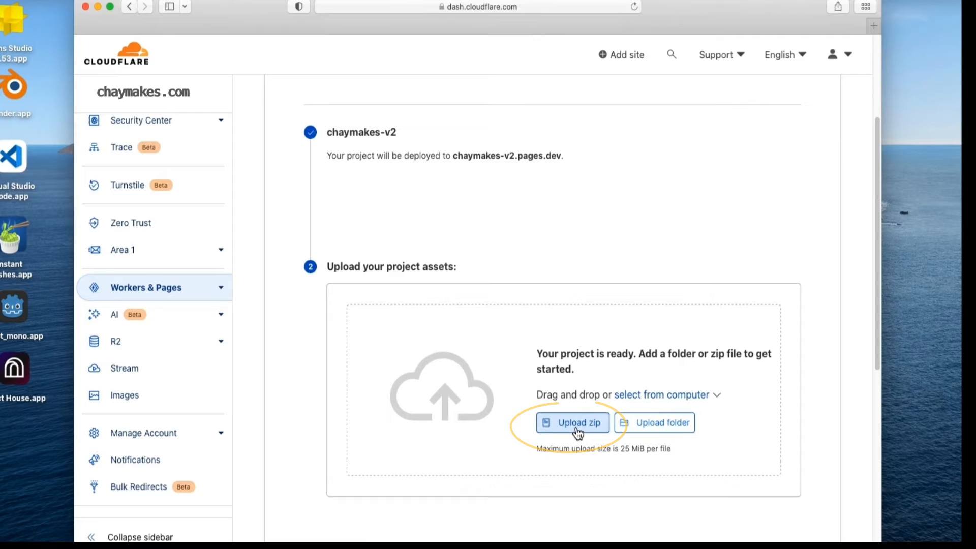
pyautogui.click(573, 423)
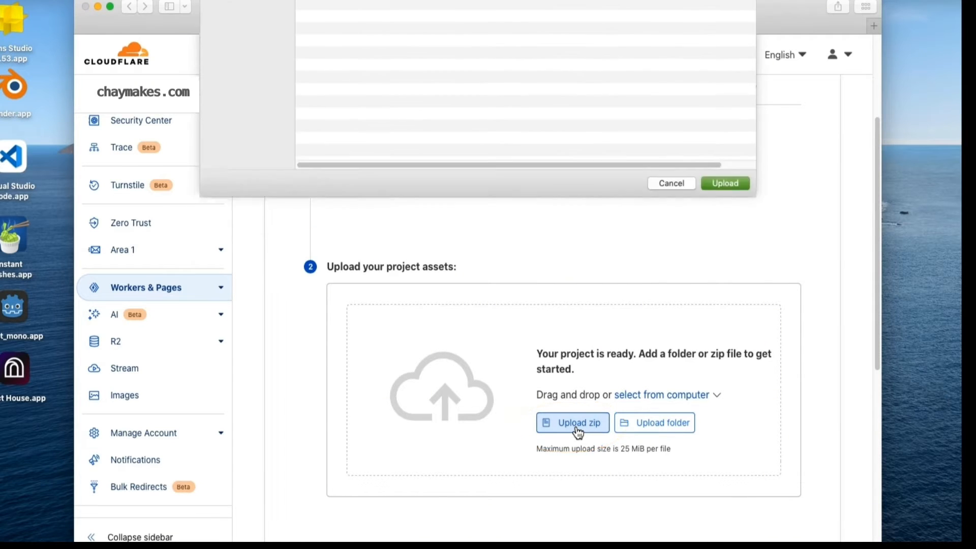
pyautogui.click(573, 422)
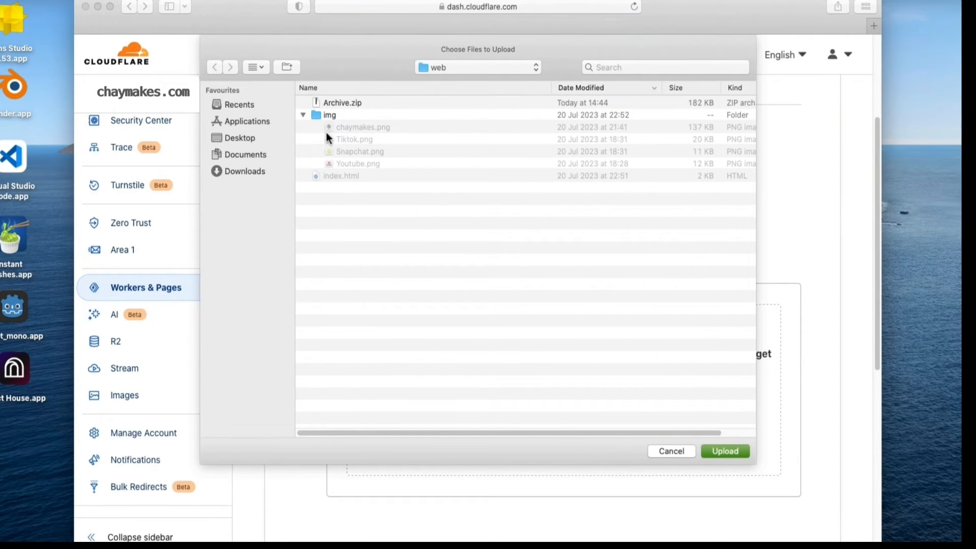
pyautogui.moveTo(337, 178)
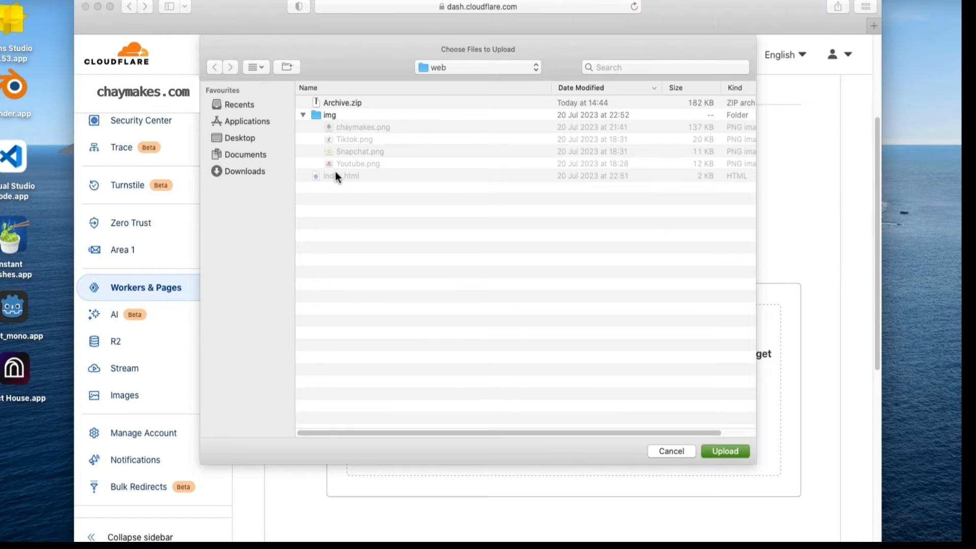
pyautogui.click(340, 103)
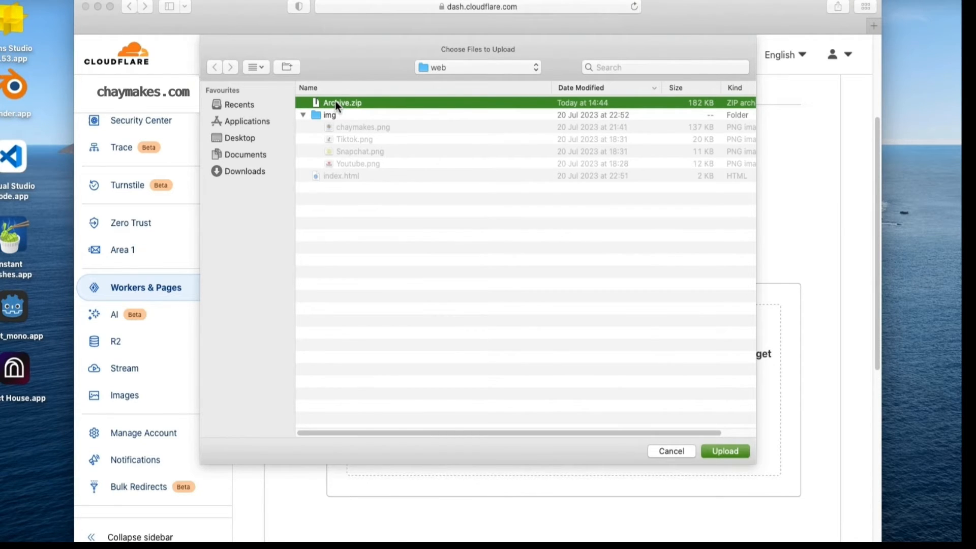
pyautogui.click(725, 451)
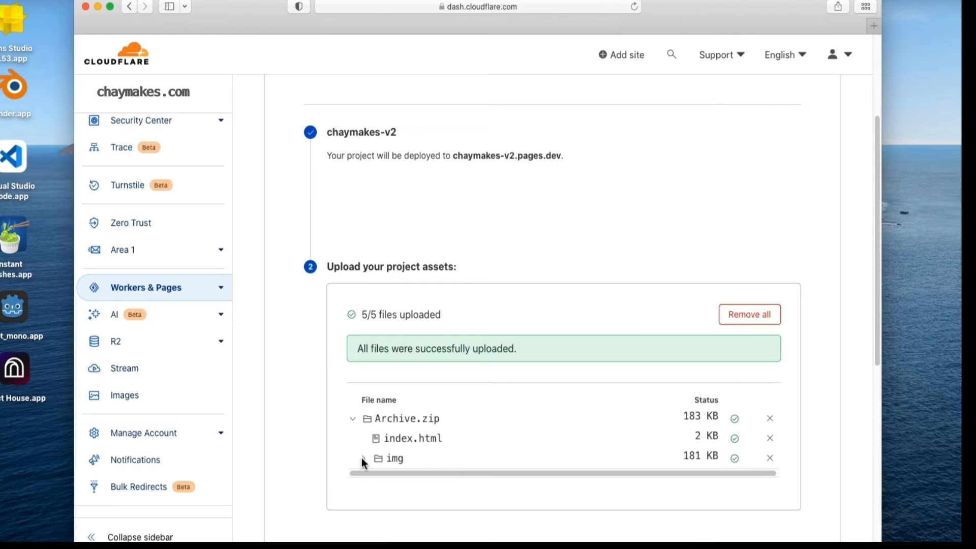
# Check the img folder, deploy the site to production, and go to the chaymakes-v2 project page.
pyautogui.click(363, 459)
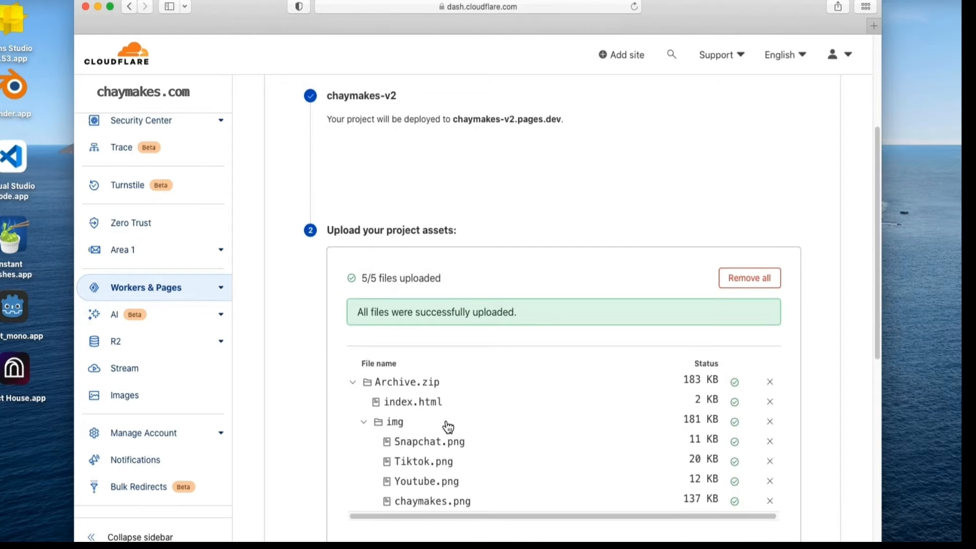
pyautogui.scroll(-3)
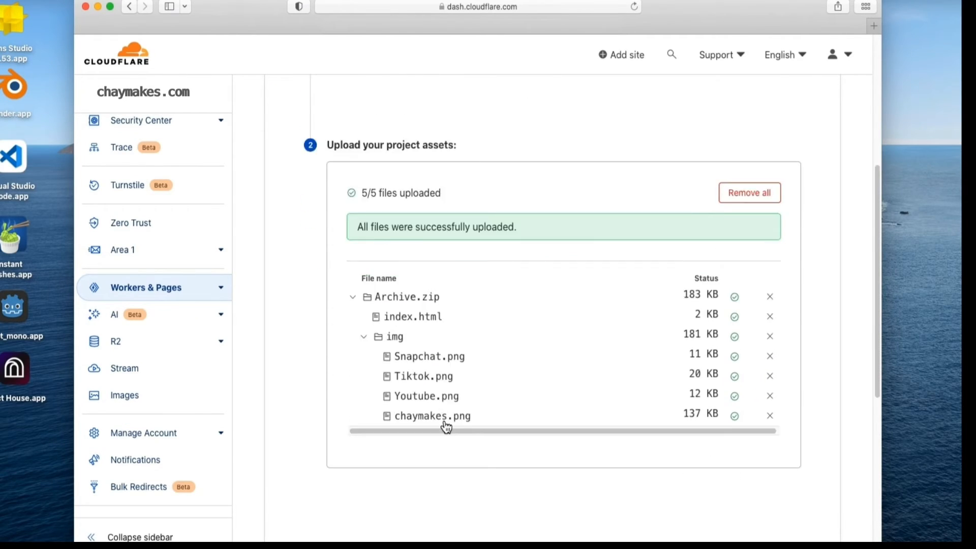
pyautogui.scroll(-3)
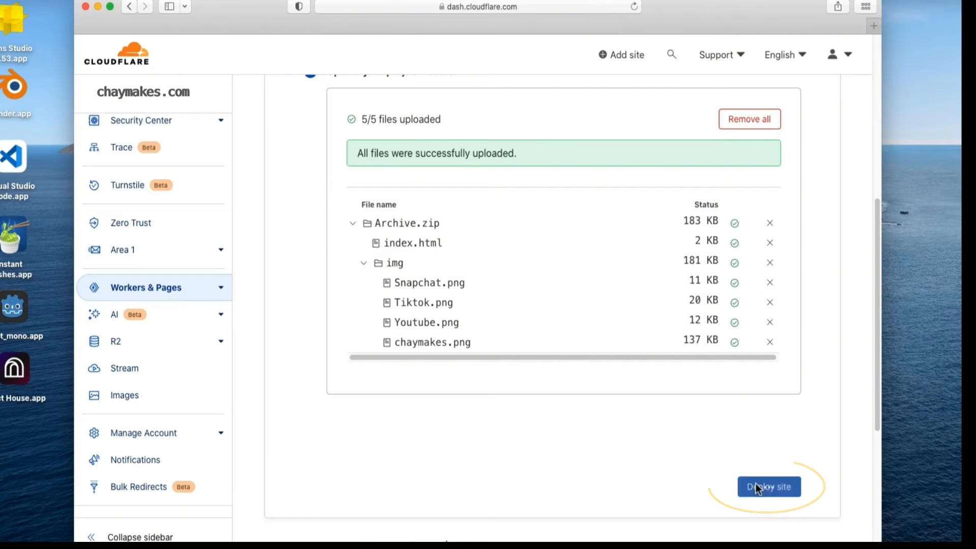
pyautogui.click(769, 486)
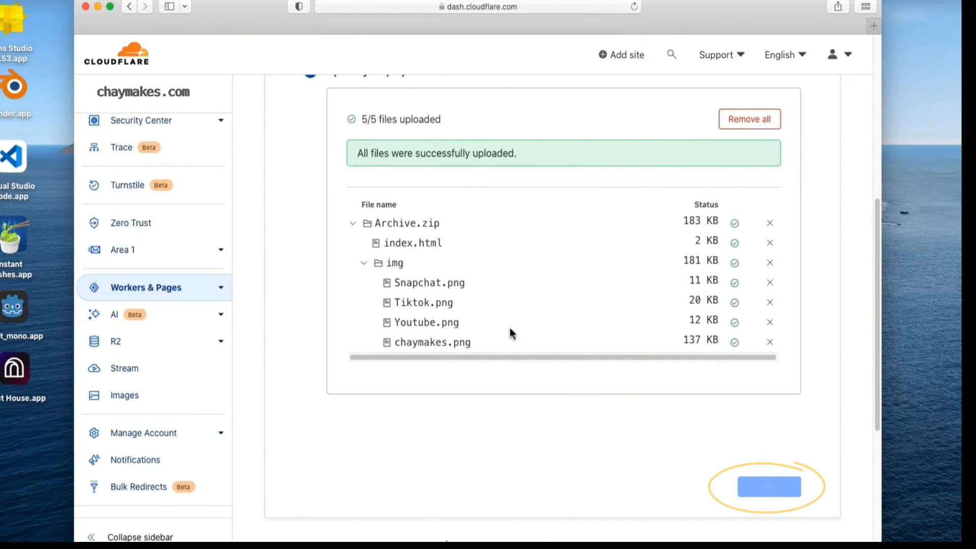
pyautogui.click(769, 487)
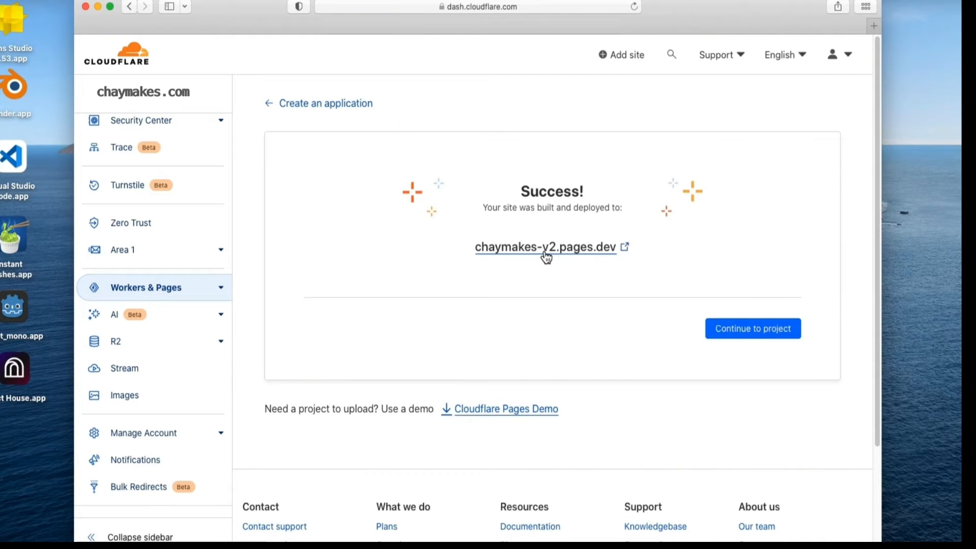
pyautogui.moveTo(733, 332)
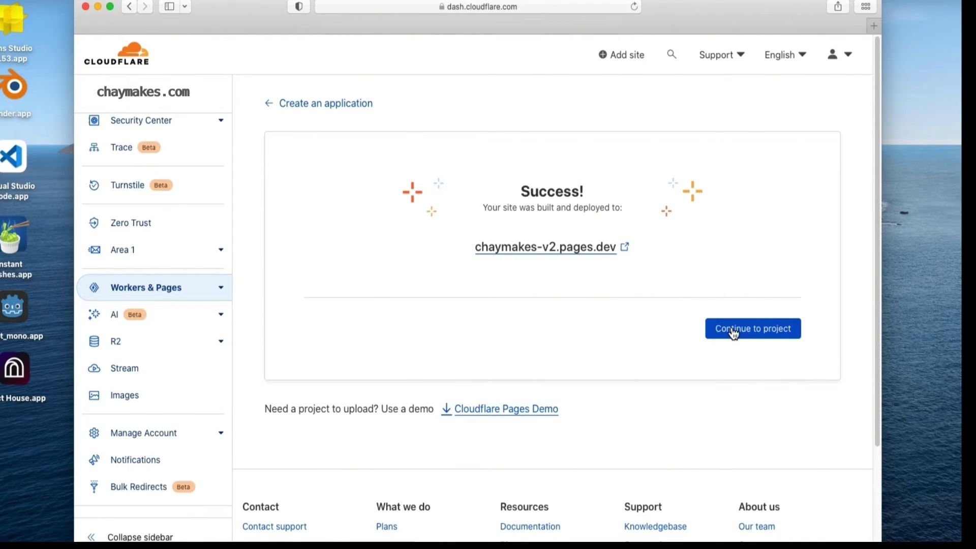
pyautogui.click(753, 329)
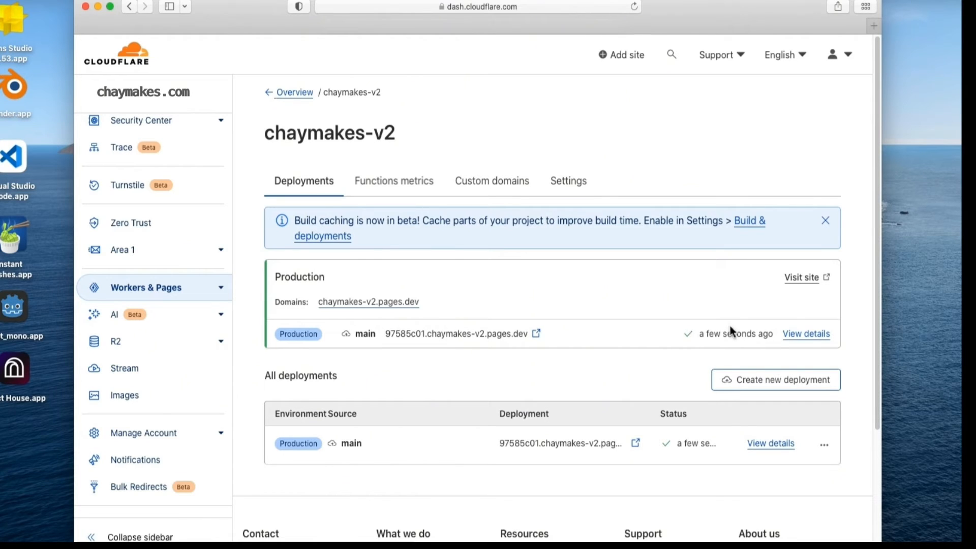
pyautogui.moveTo(352, 313)
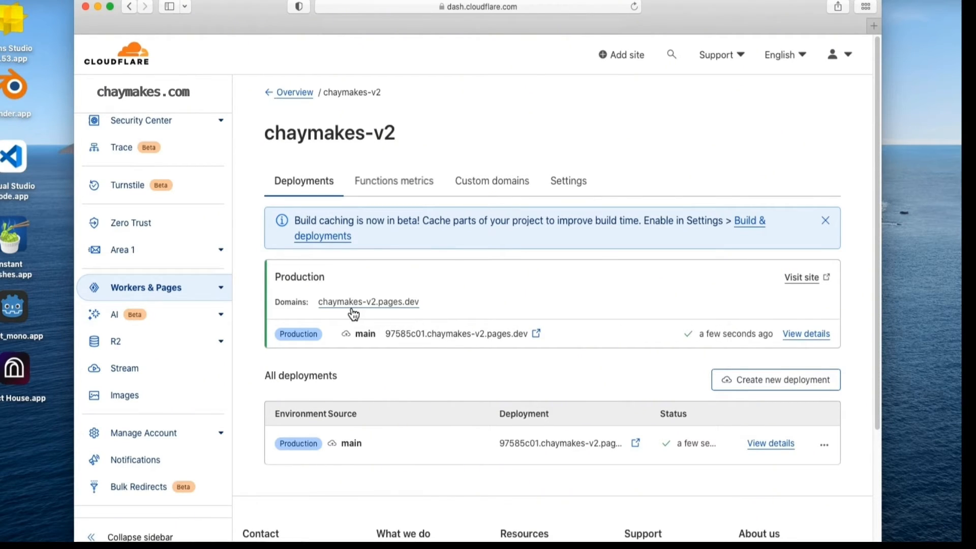
# Preview the live chaymakes-v2.pages.dev site in a new tab.
pyautogui.click(369, 302)
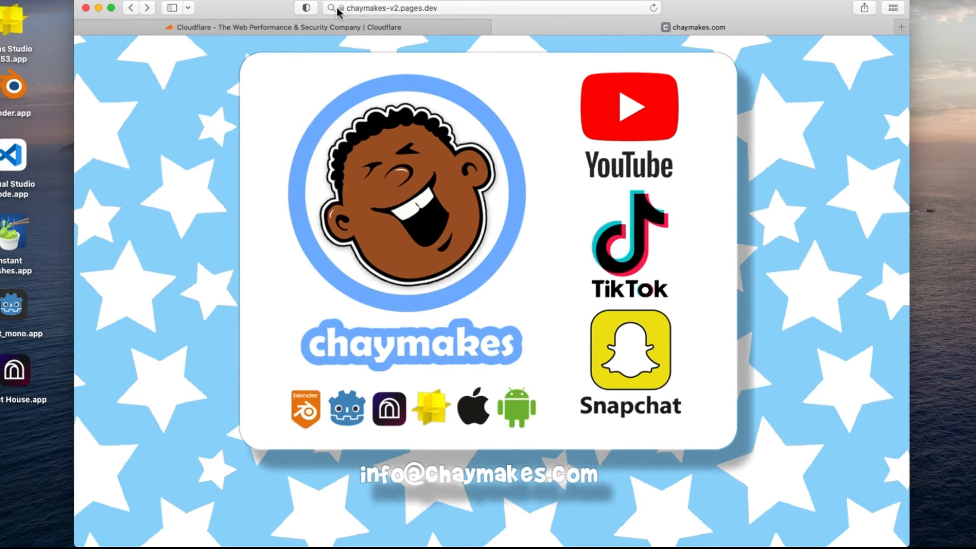
pyautogui.moveTo(558, 375)
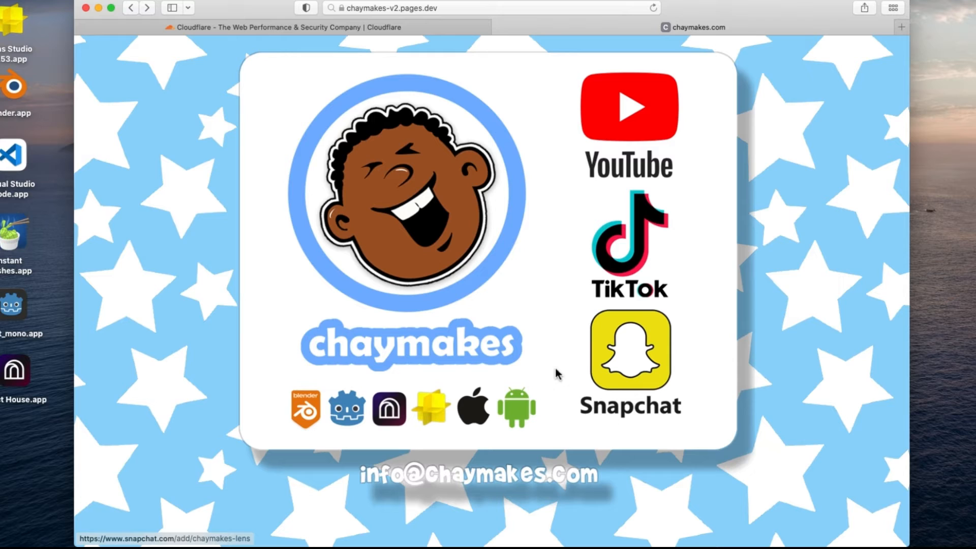
pyautogui.moveTo(418, 495)
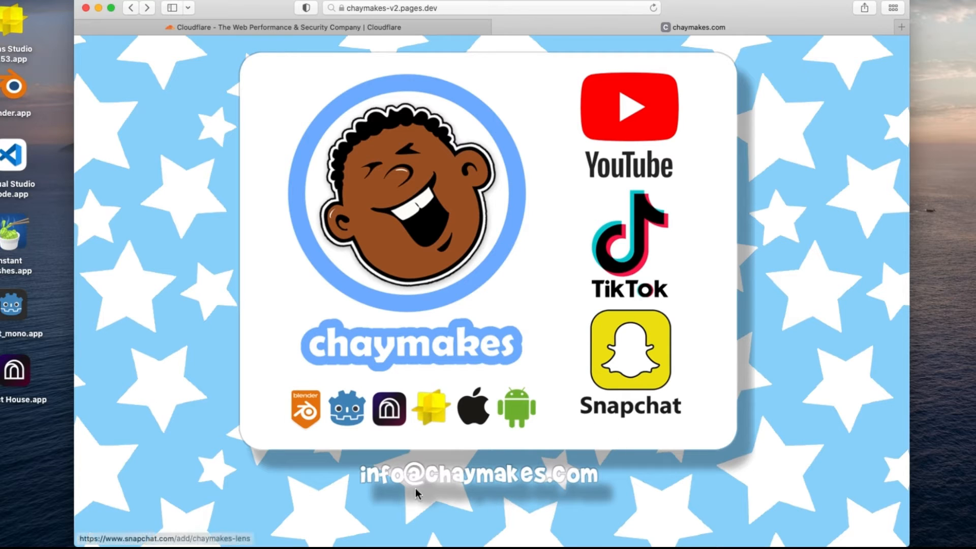
pyautogui.moveTo(526, 150)
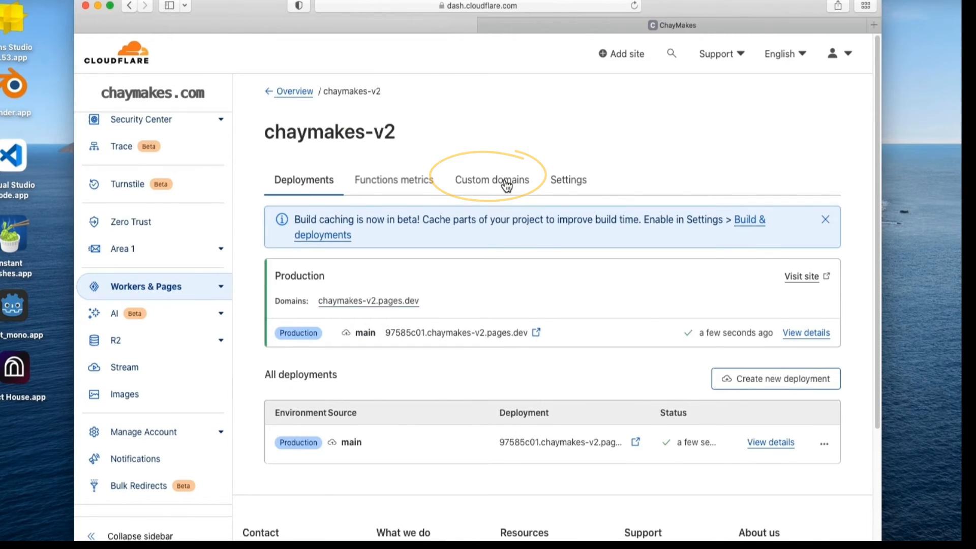
# Add chaymakes.com as a custom domain and continue to the CNAME record step.
pyautogui.click(493, 180)
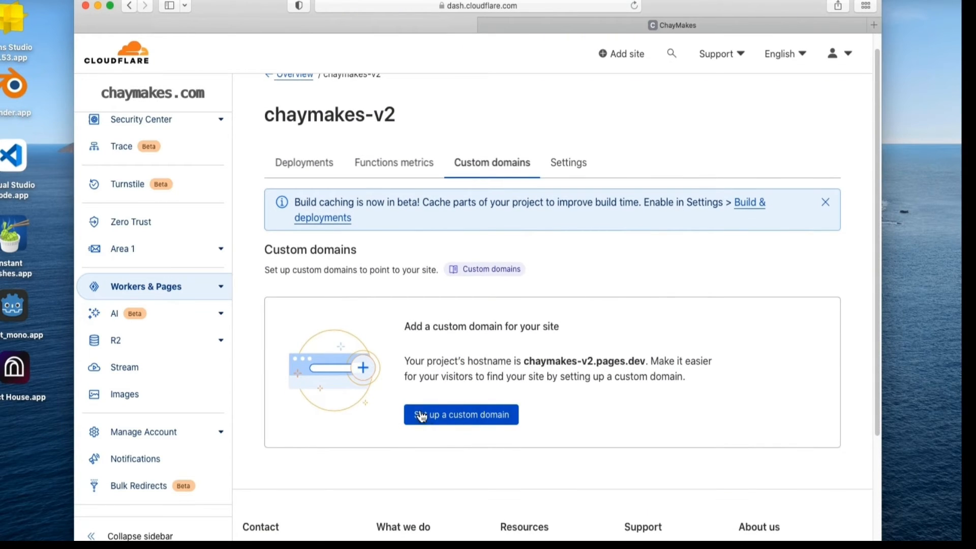
pyautogui.click(461, 415)
pyautogui.write('chaymakes.com')
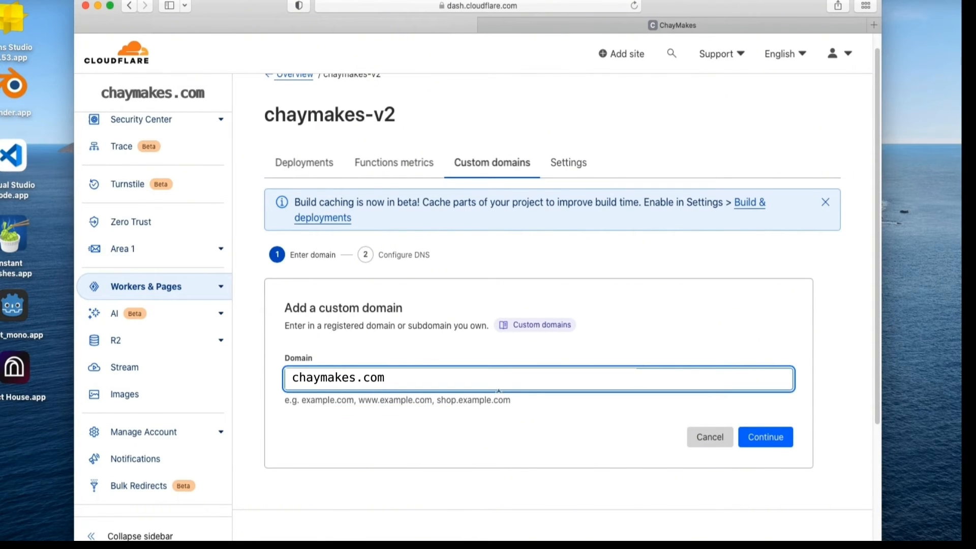
pyautogui.click(766, 437)
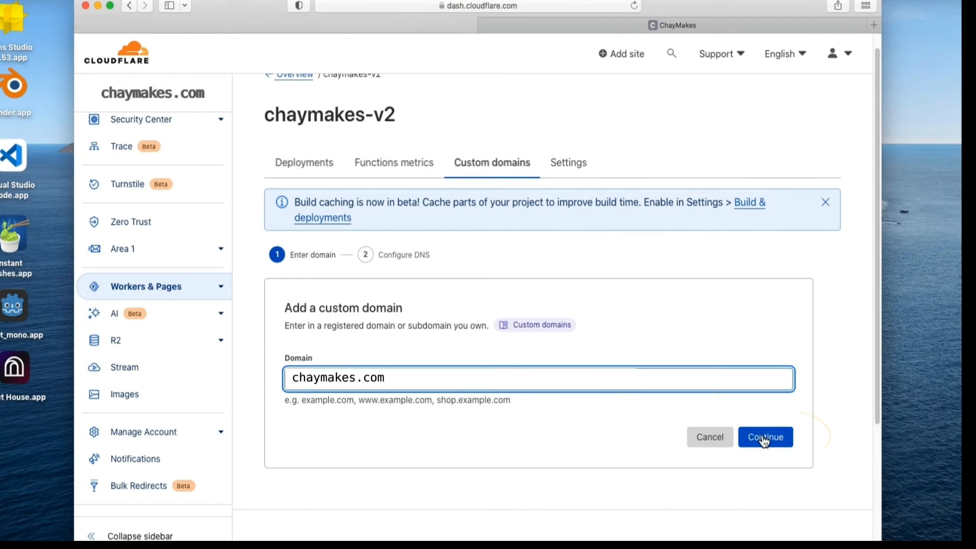
pyautogui.click(765, 437)
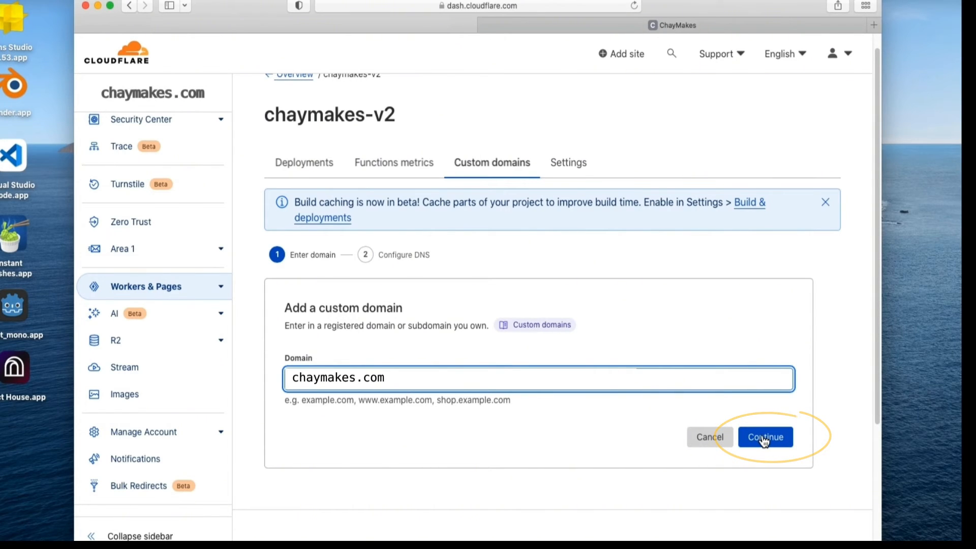
pyautogui.click(766, 437)
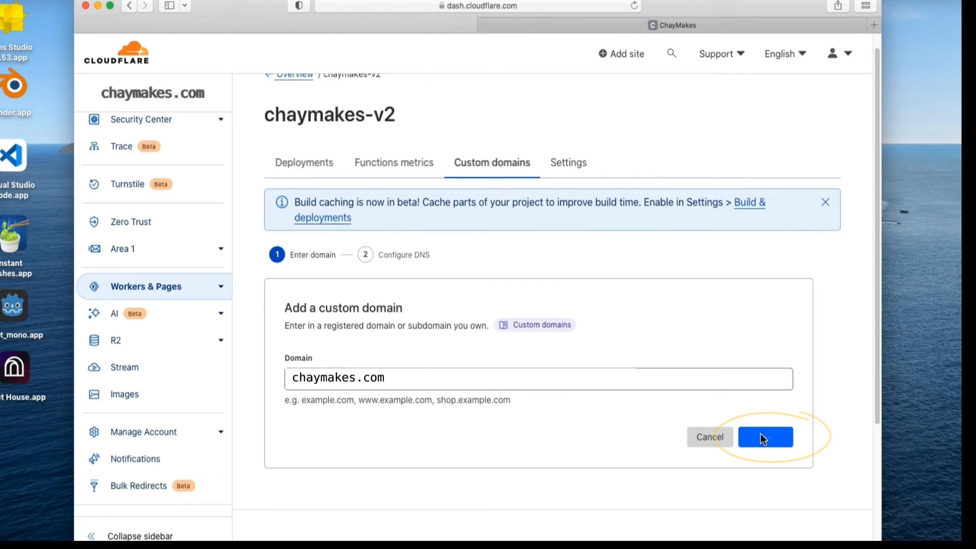
pyautogui.click(766, 437)
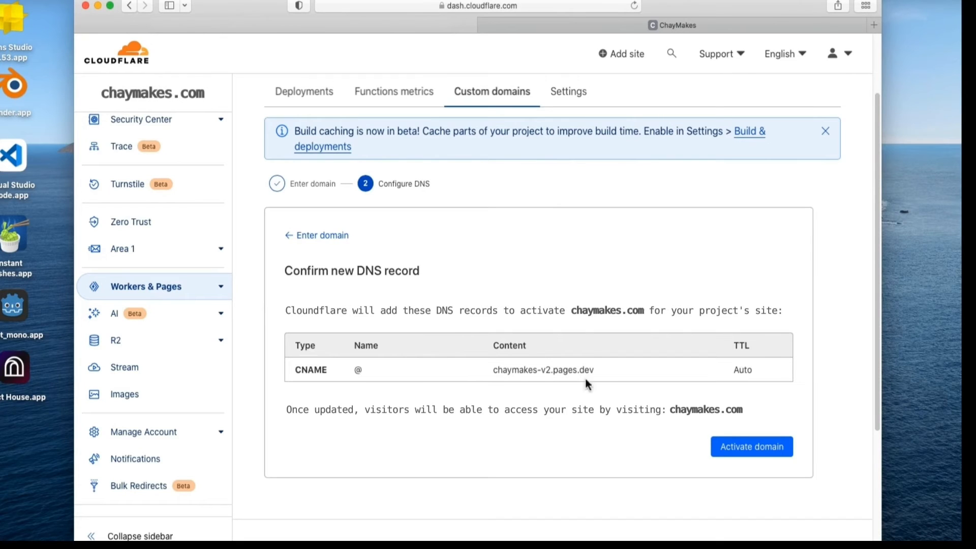
pyautogui.moveTo(741, 453)
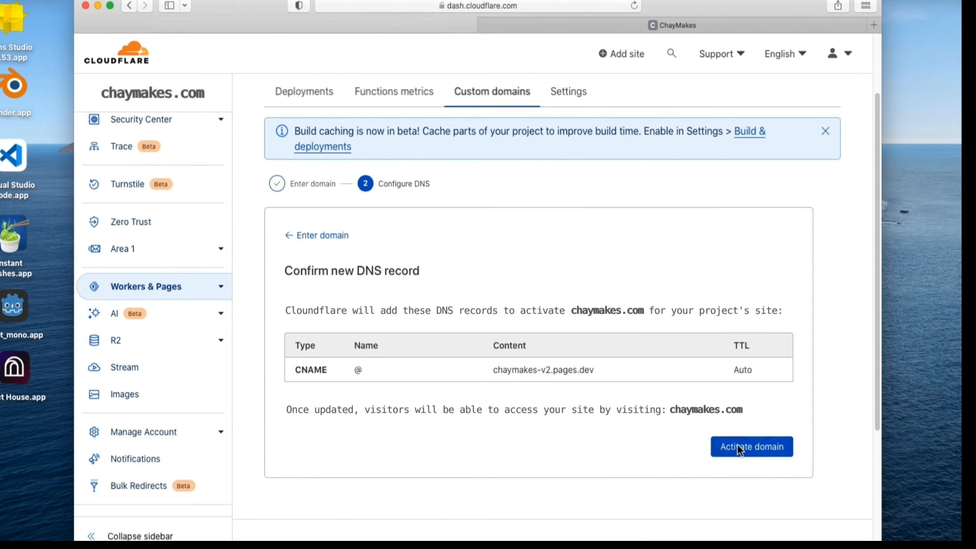
# Activate chaymakes.com using the proposed CNAME record to chaymakes-v2.pages.dev.
pyautogui.click(752, 446)
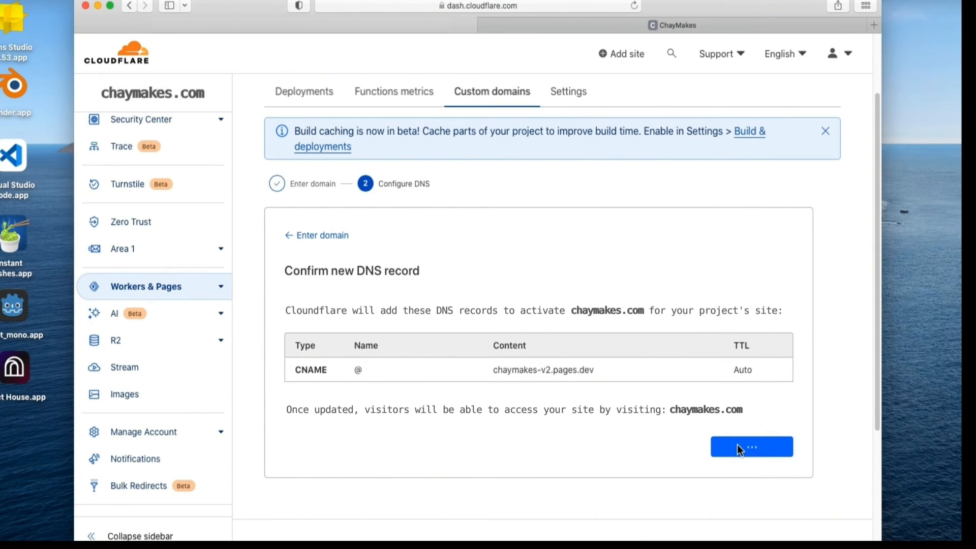
pyautogui.click(751, 446)
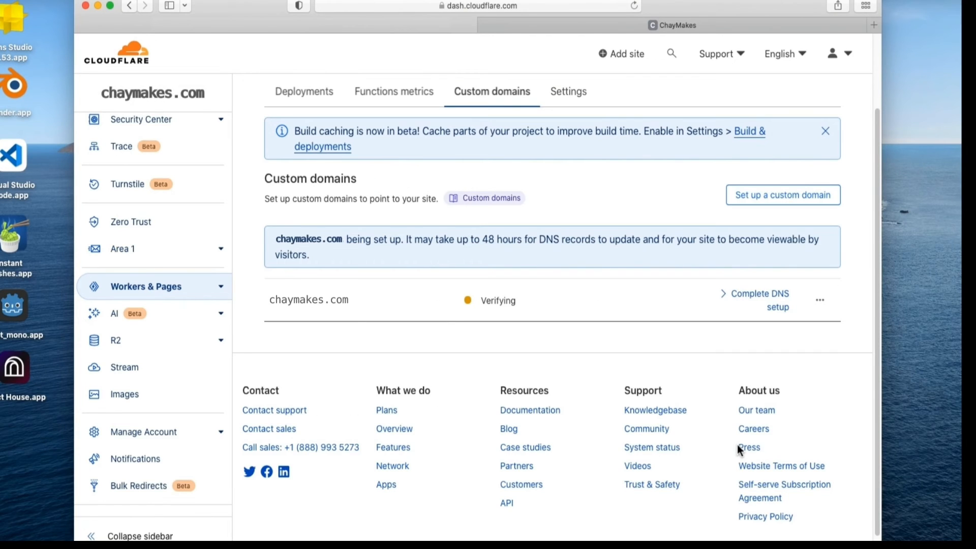
pyautogui.moveTo(697, 442)
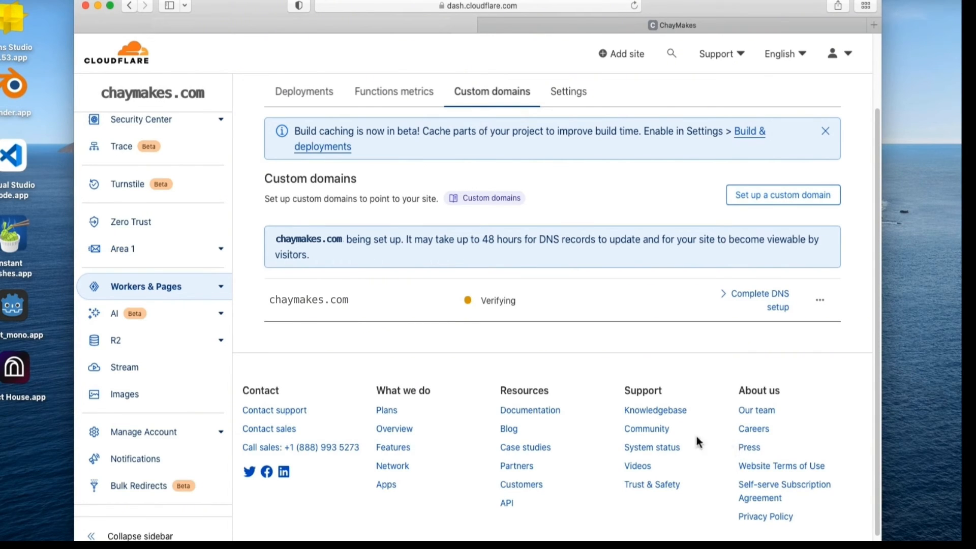
pyautogui.moveTo(434, 167)
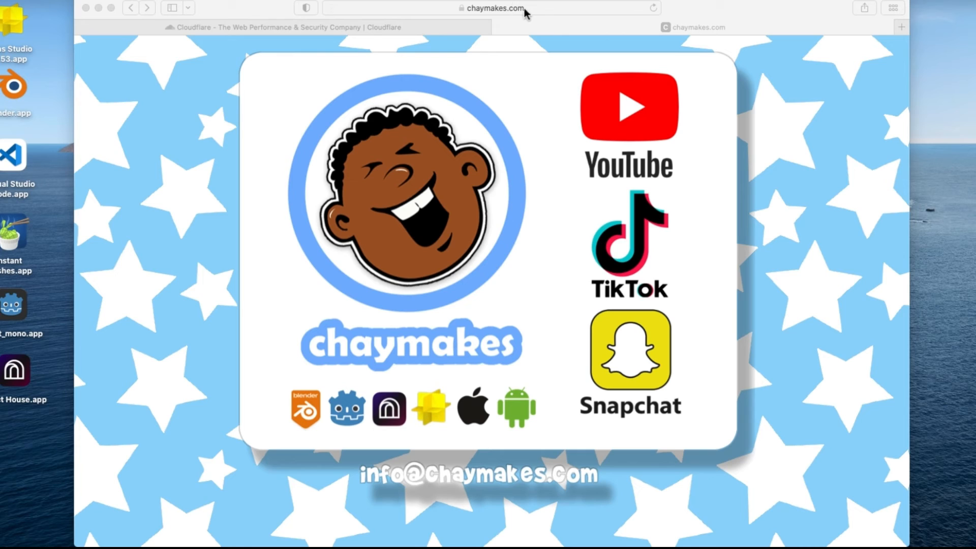
# Load chaymakes.com in Safari and follow its YouTube link to the Chay Makes channel.
pyautogui.click(501, 8)
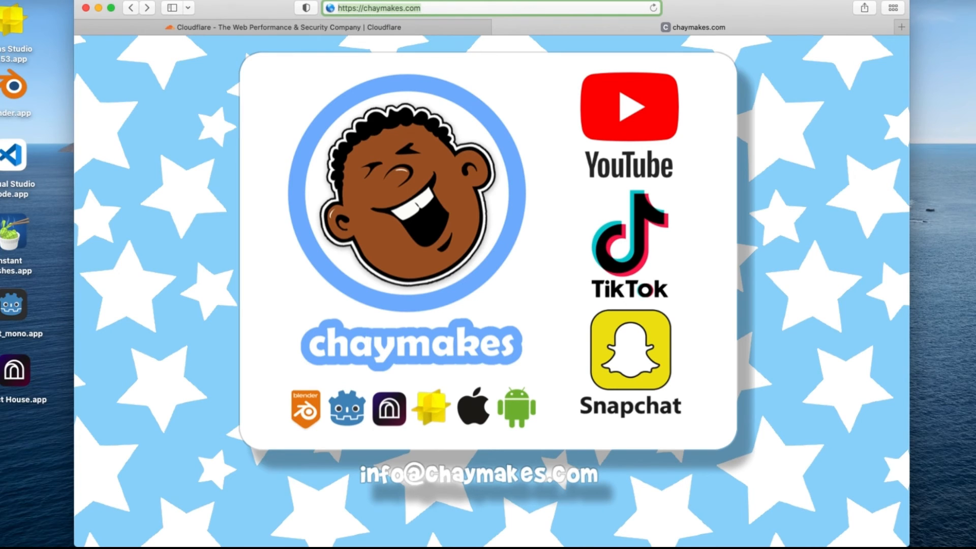
pyautogui.write('cha')
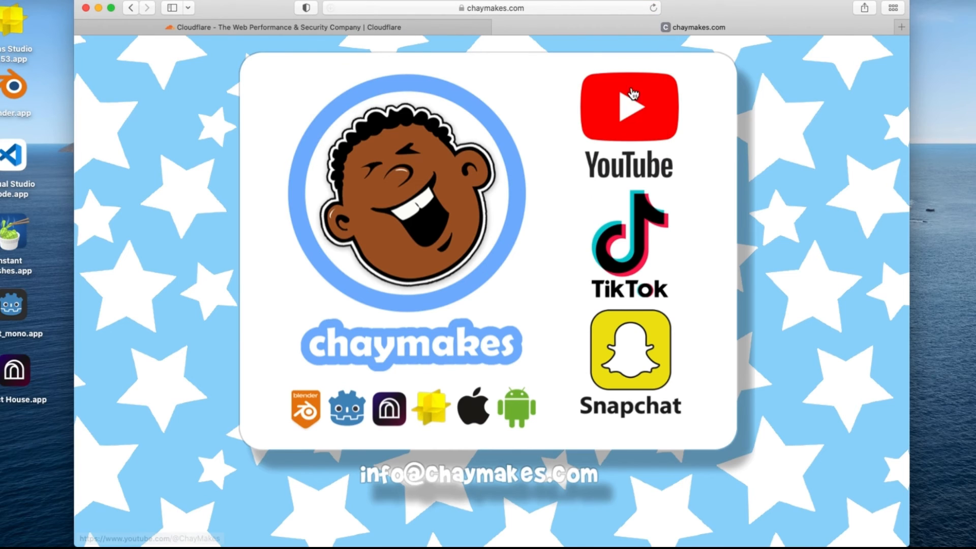
pyautogui.click(631, 107)
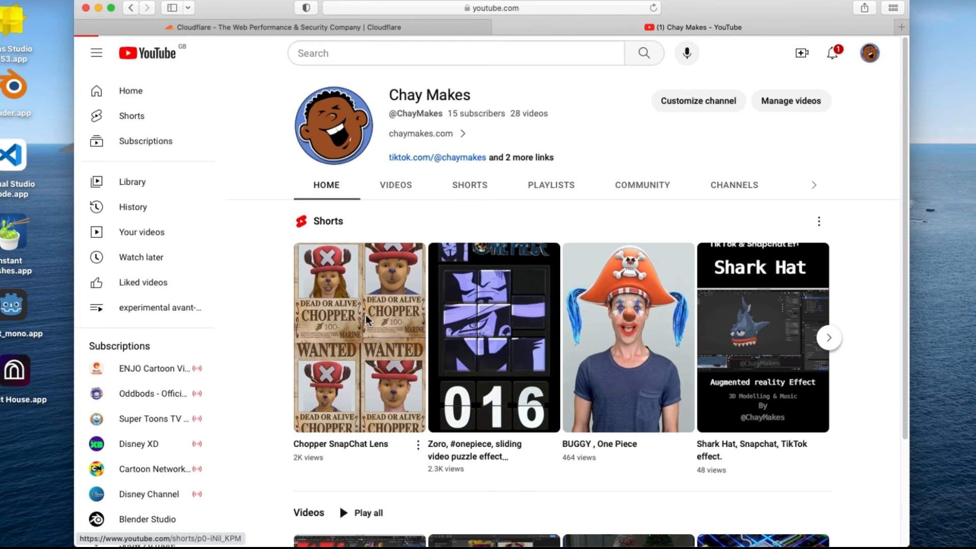
# Play the Chopper SnapChat Lens short, return, and browse more channel shorts.
pyautogui.click(360, 336)
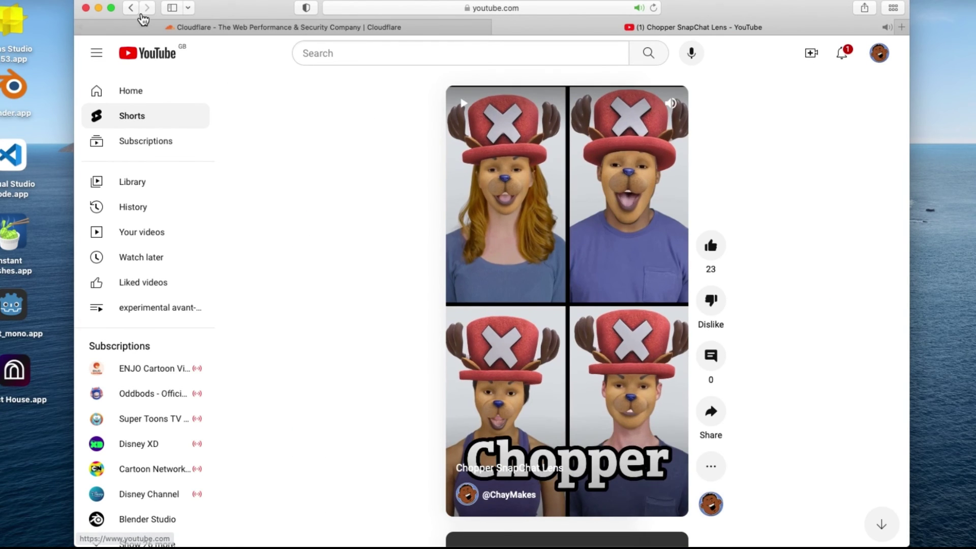
pyautogui.click(131, 8)
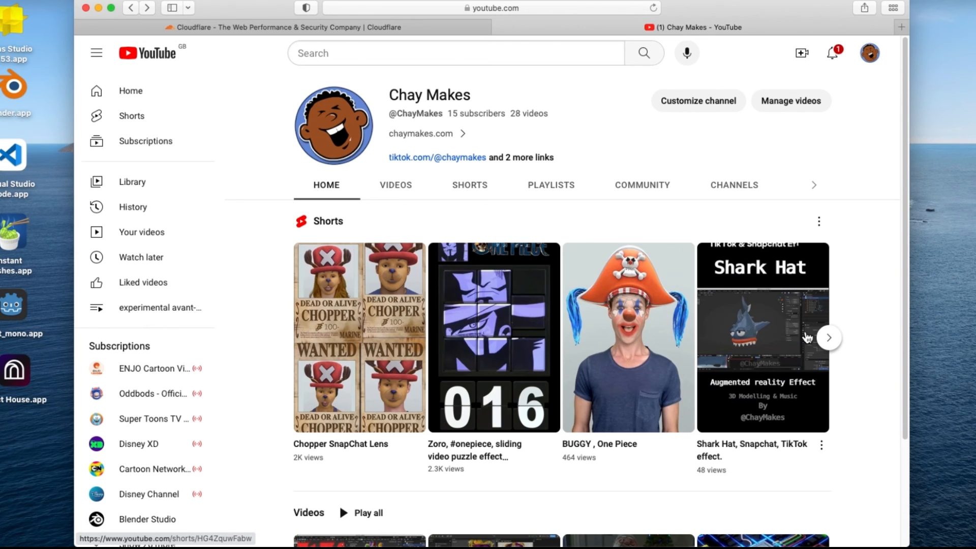
pyautogui.click(829, 337)
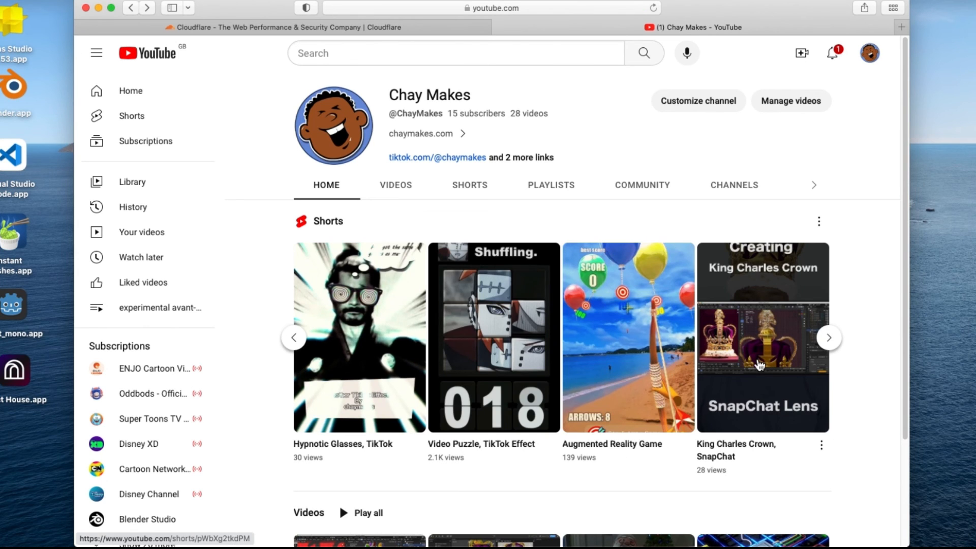
pyautogui.scroll(-3)
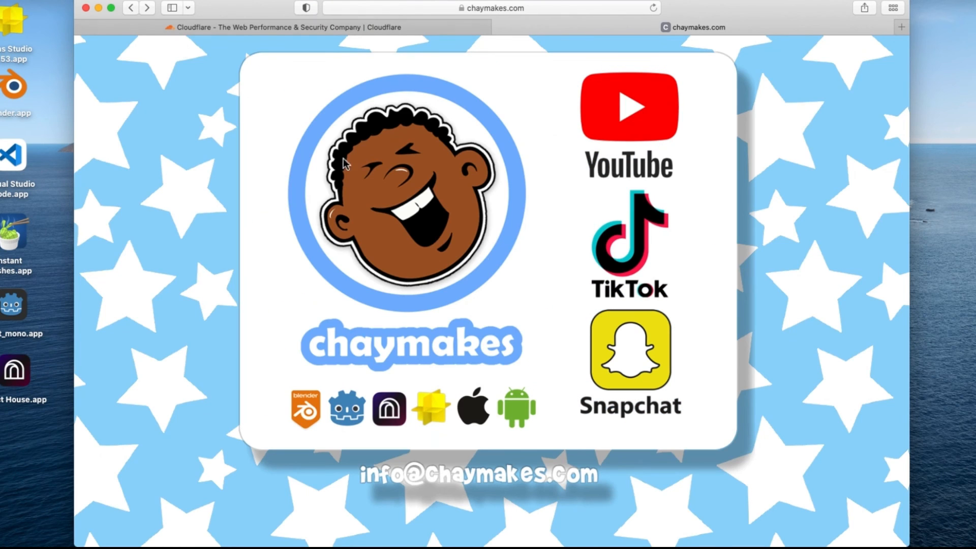
# Follow the TikTok link on chaymakes.com to the chaymakes TikTok profile with its videos and followers.
pyautogui.click(626, 249)
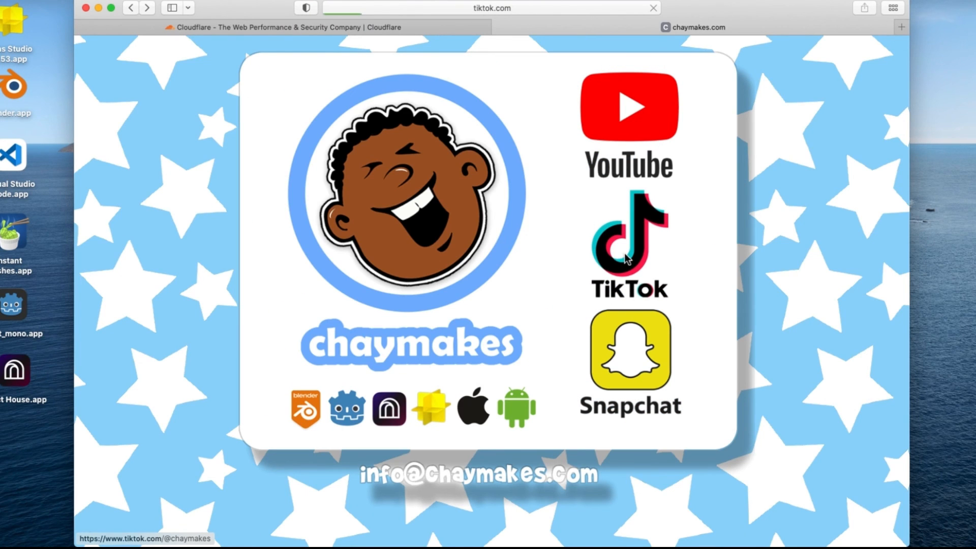
pyautogui.click(627, 247)
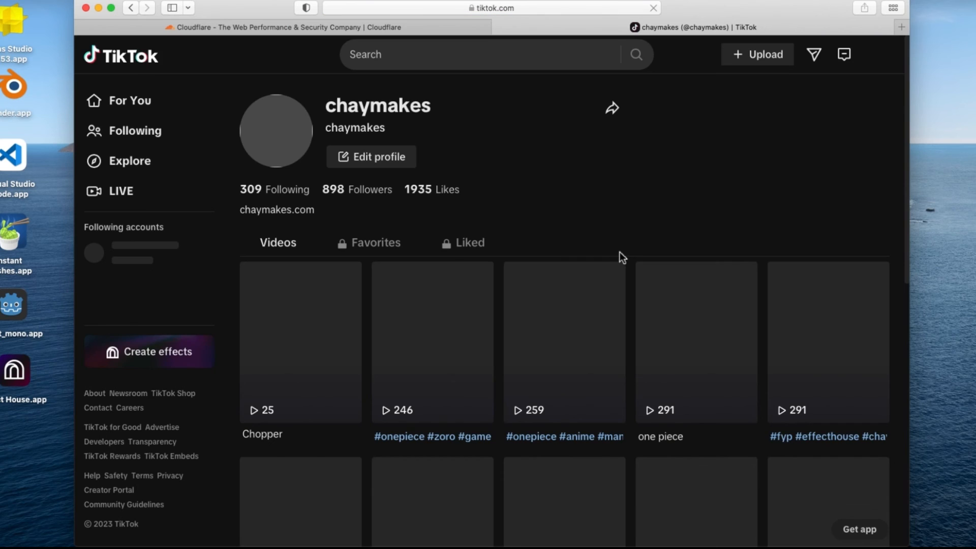